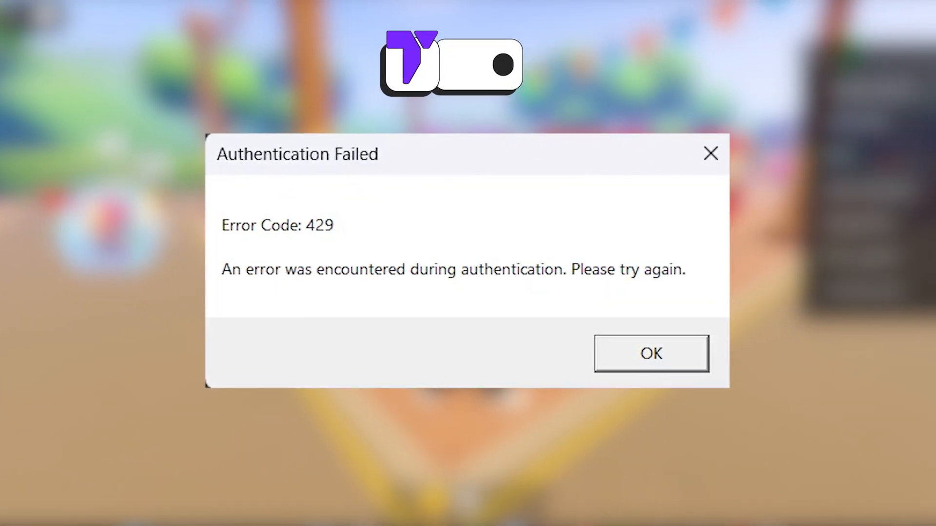
Dismiss the Authentication Failed (error 429) notice and browse the Roblox Home page.
click(650, 352)
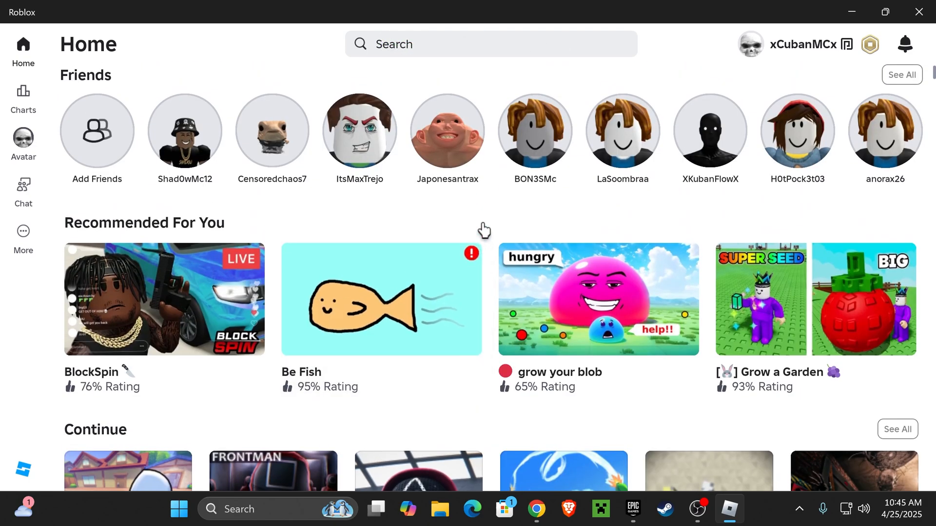
scroll(down, 3)
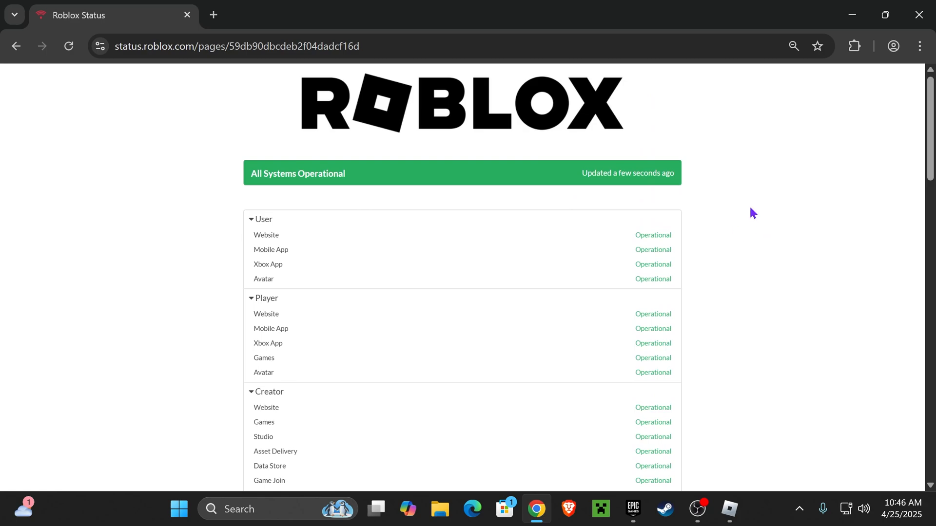
mouse_move(343, 191)
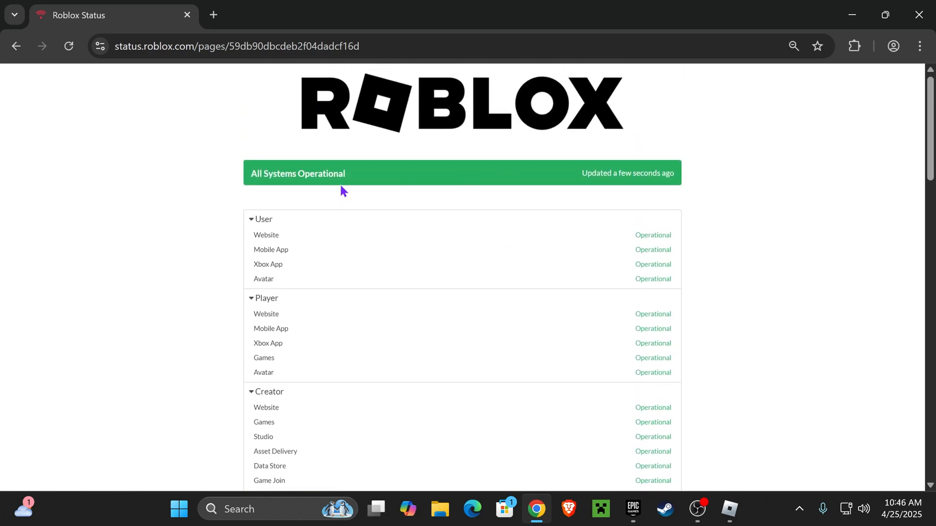
Review the status.roblox.com incident history (resolved April 23 disruption), then return to Roblox.
scroll(down, 3)
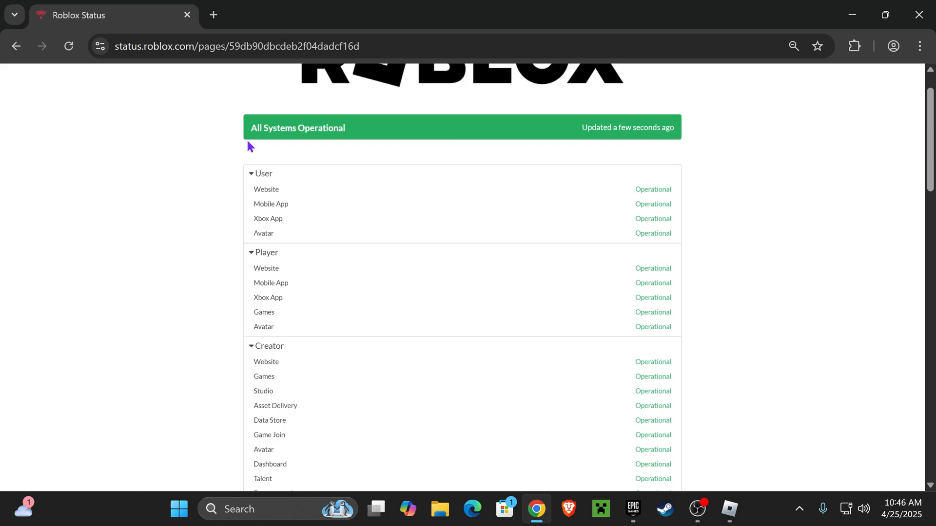
scroll(down, 3)
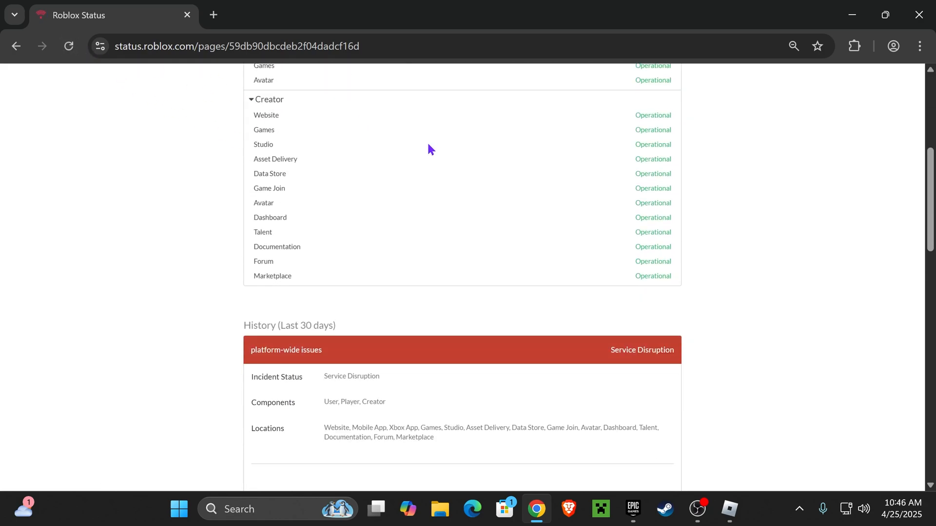
scroll(down, 3)
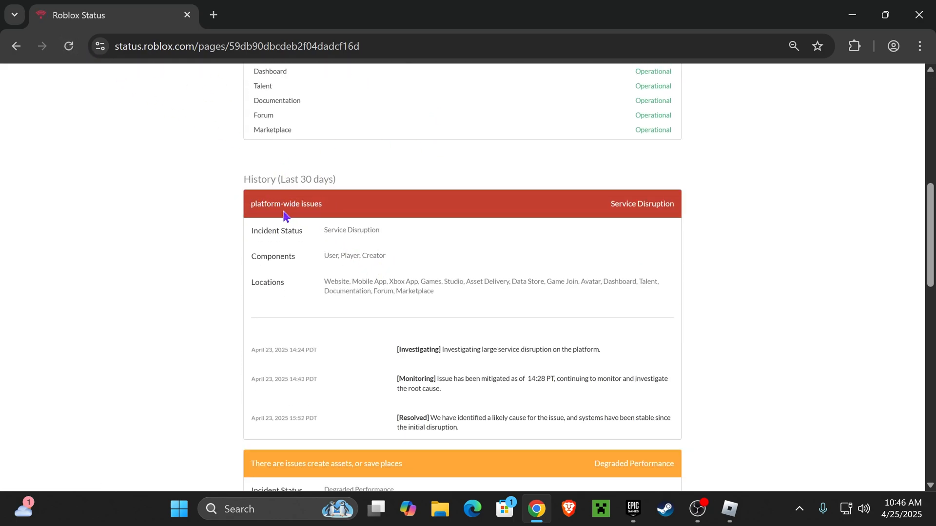
scroll(up, 3)
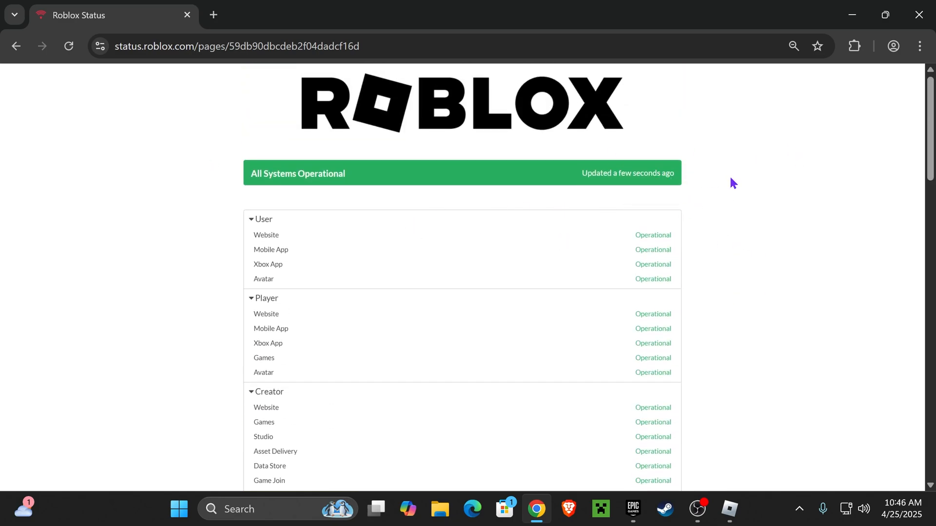
click(729, 509)
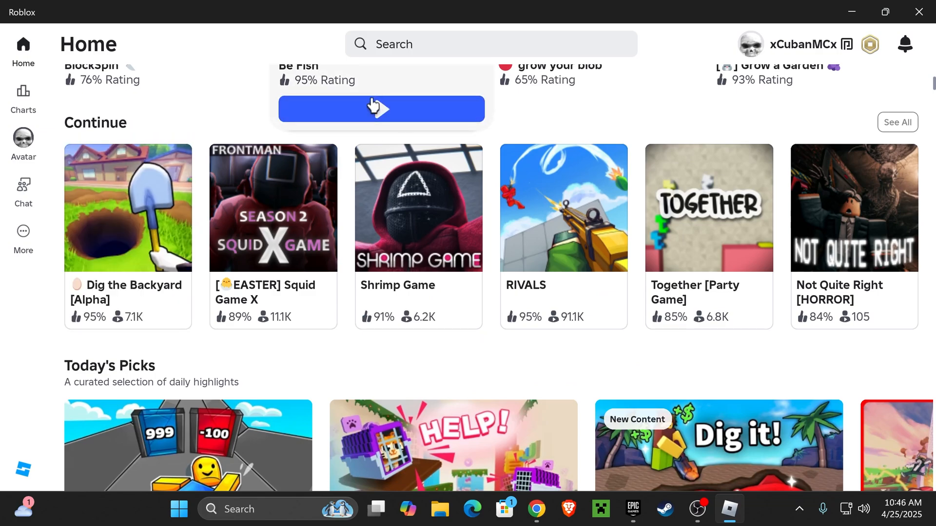
Show the More page with Marketplace, Settings, Help & Safety and the other sections.
click(23, 237)
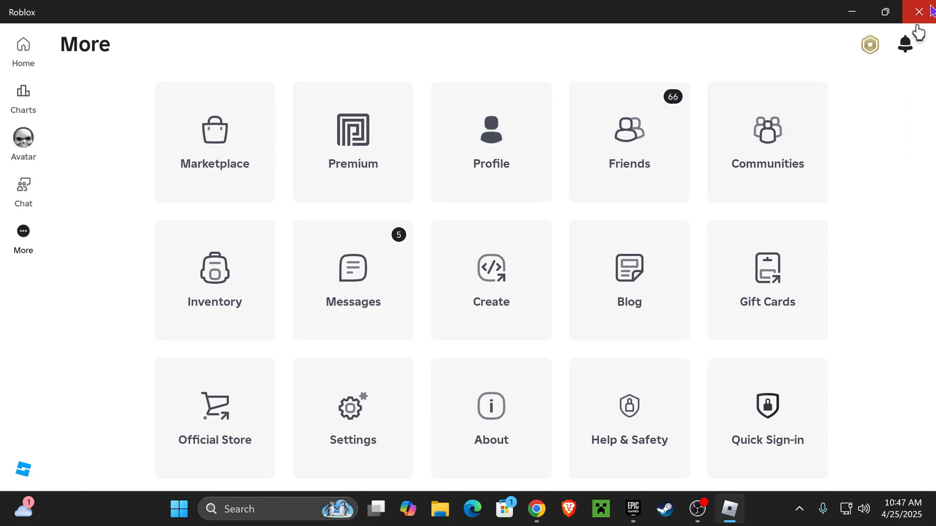
Close Roblox and bring up the Start button's Quick Link menu of system shortcuts.
click(919, 11)
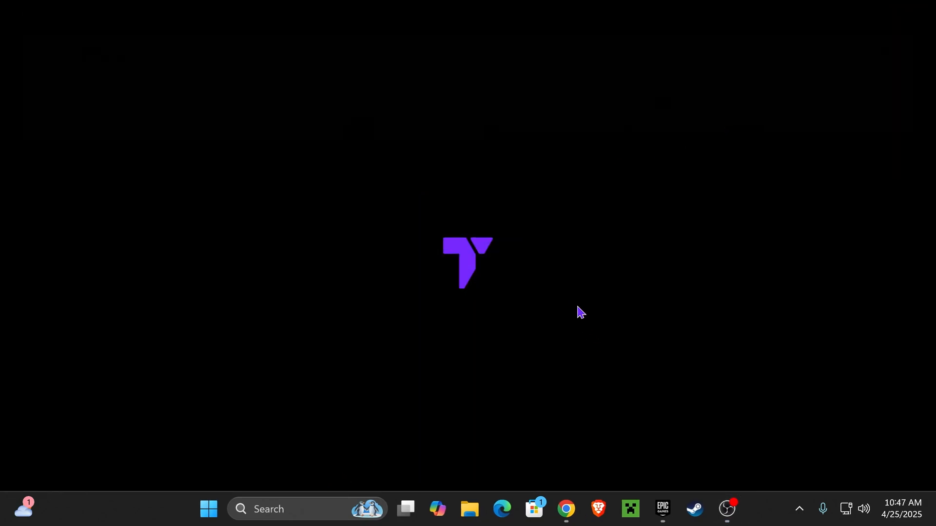
mouse_move(562, 282)
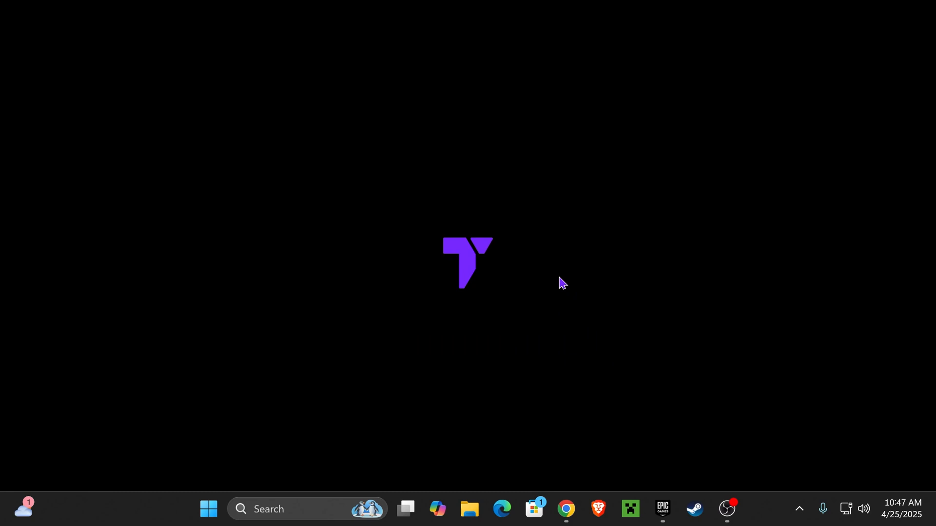
mouse_move(208, 509)
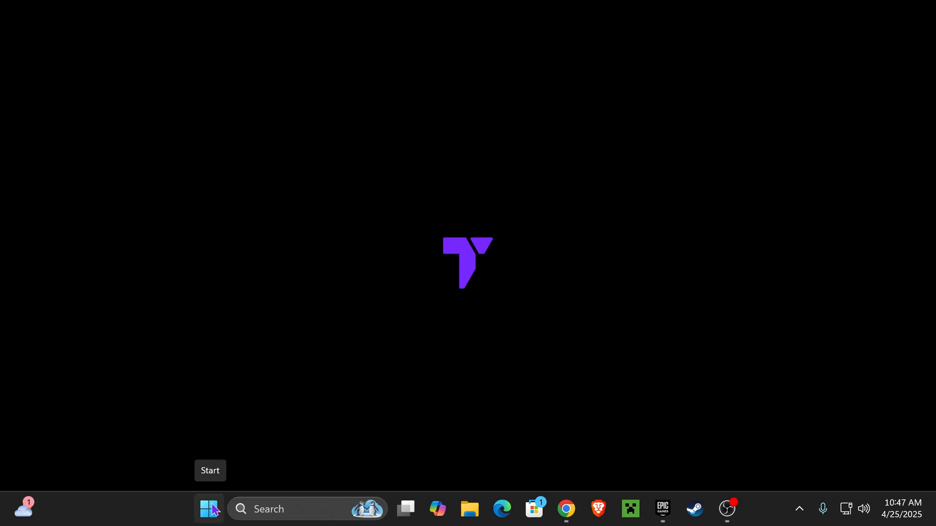
right_click(208, 508)
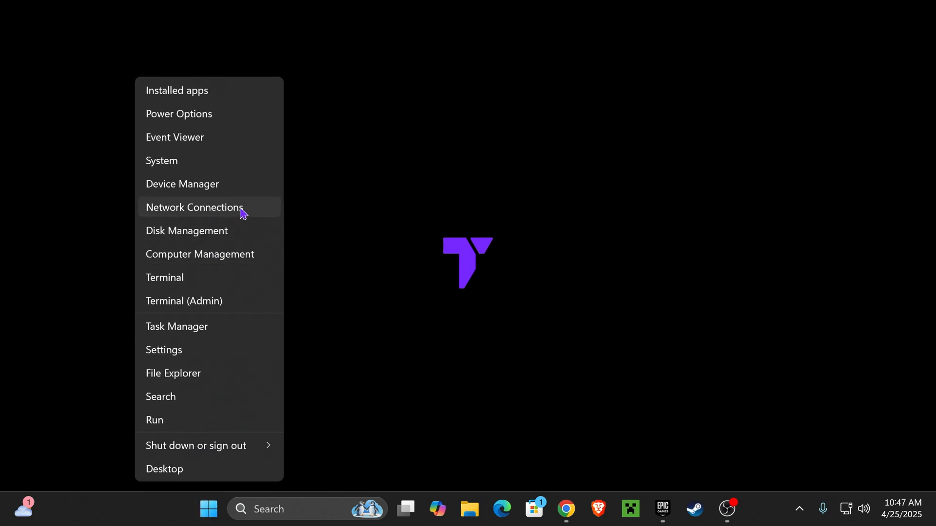
Reach Network reset via Network Connections and Advanced network settings, then close Settings.
click(193, 206)
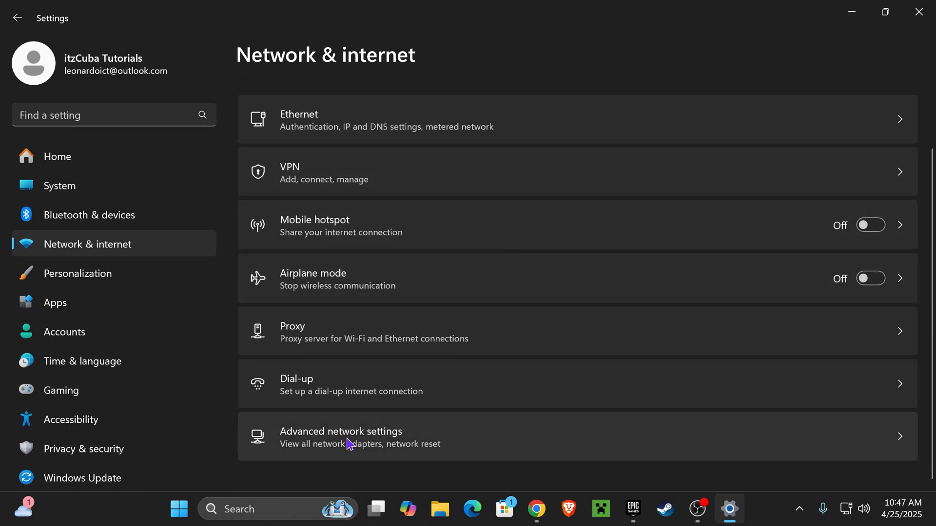
click(341, 436)
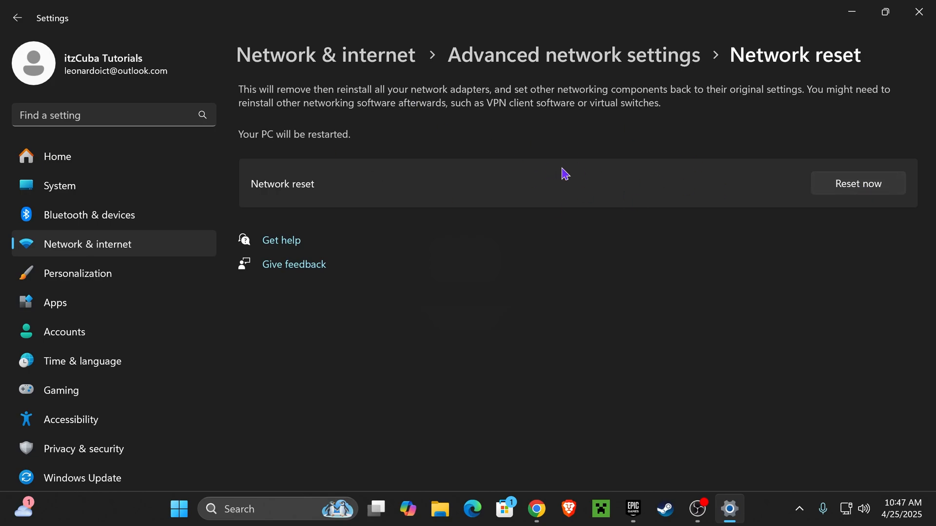
mouse_move(765, 259)
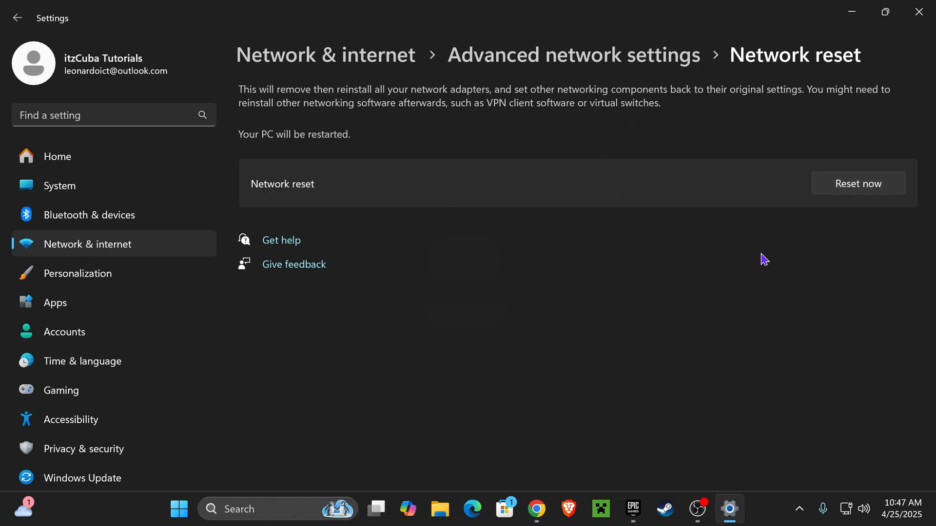
click(17, 18)
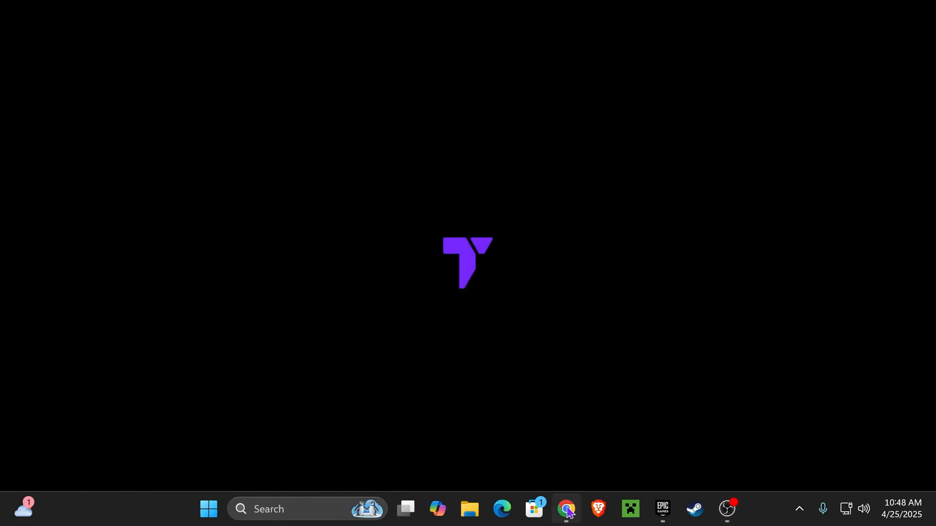
Bring Chrome back and load the Proton VPN free VPN page in a new tab.
click(565, 509)
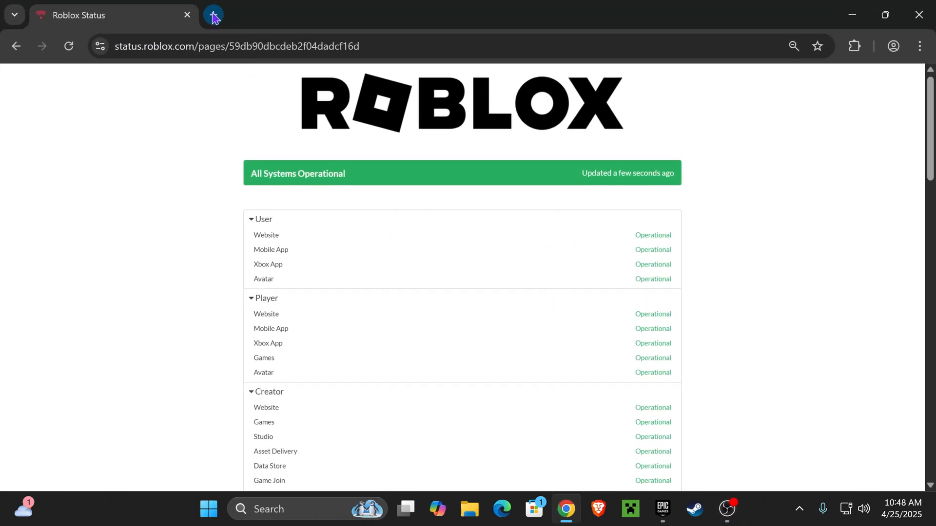
click(213, 15)
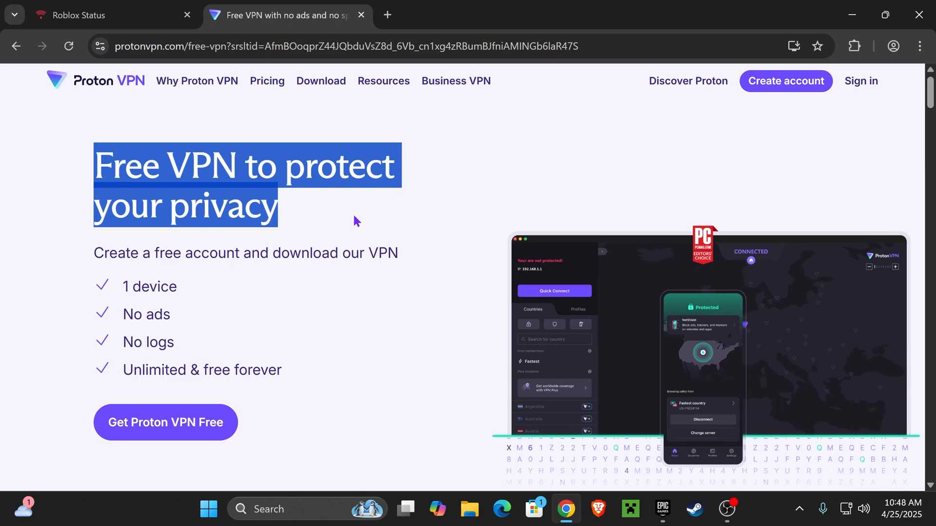
click(214, 196)
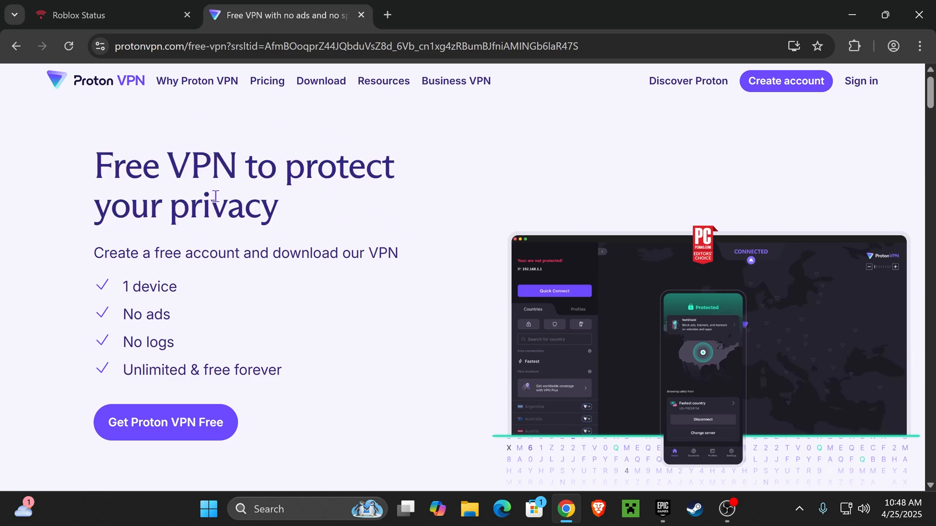
mouse_move(440, 230)
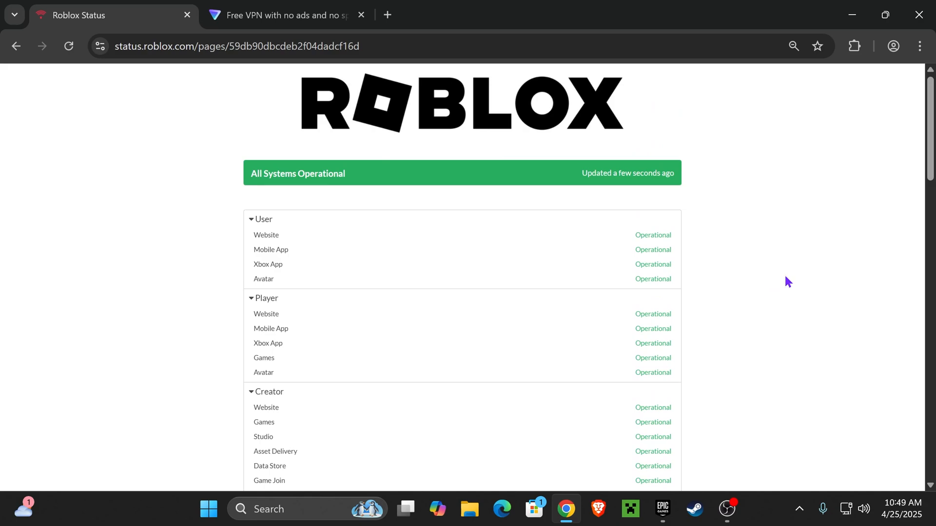
mouse_move(788, 273)
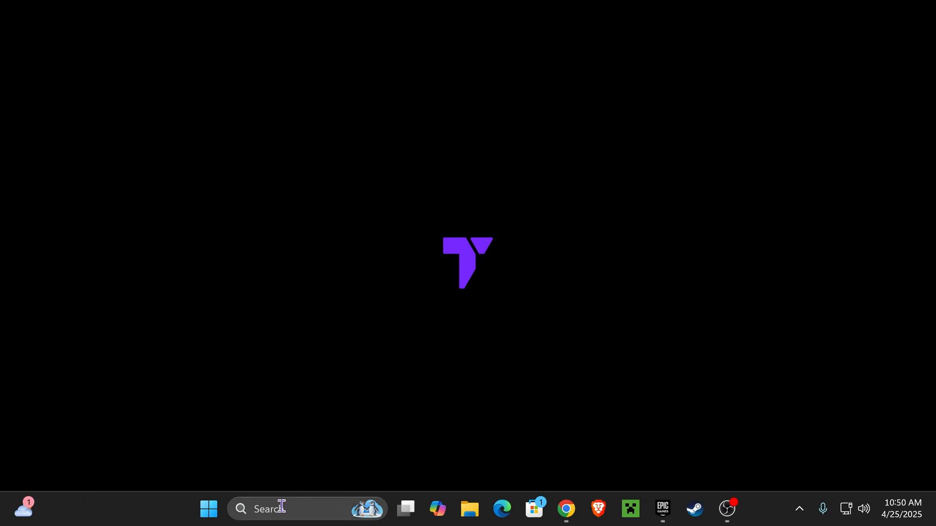
Search 'cmd' from the taskbar and launch Command Prompt.
text(cmd)
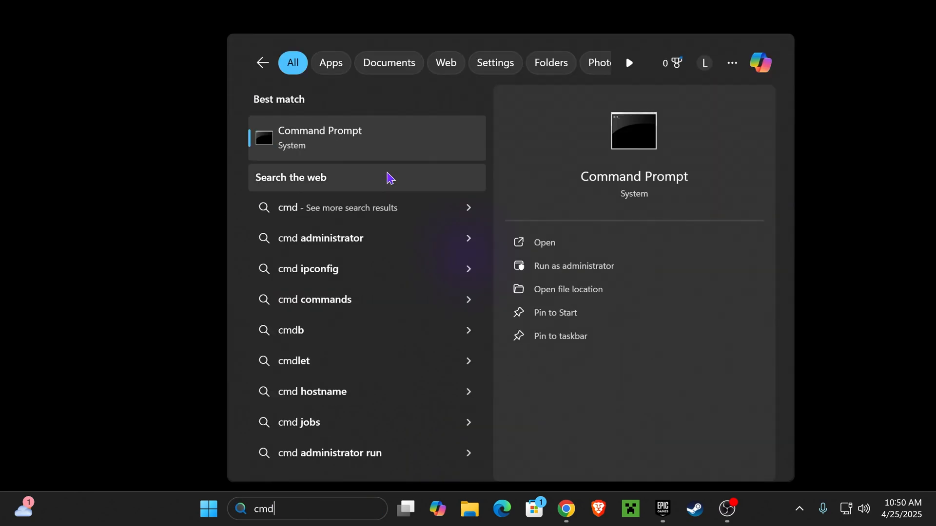
click(320, 138)
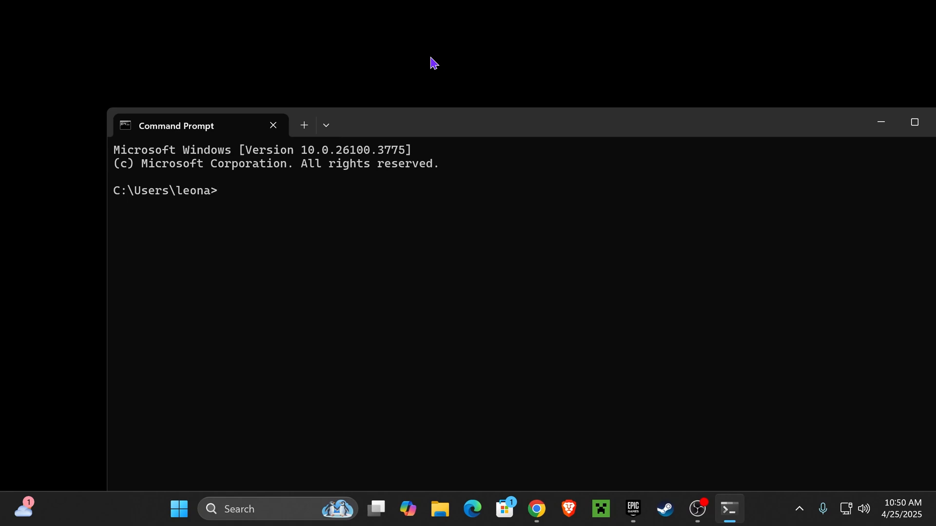
Write ipconfig /flushdns at the C:\ prompt without running it.
text(ipconfig /f)
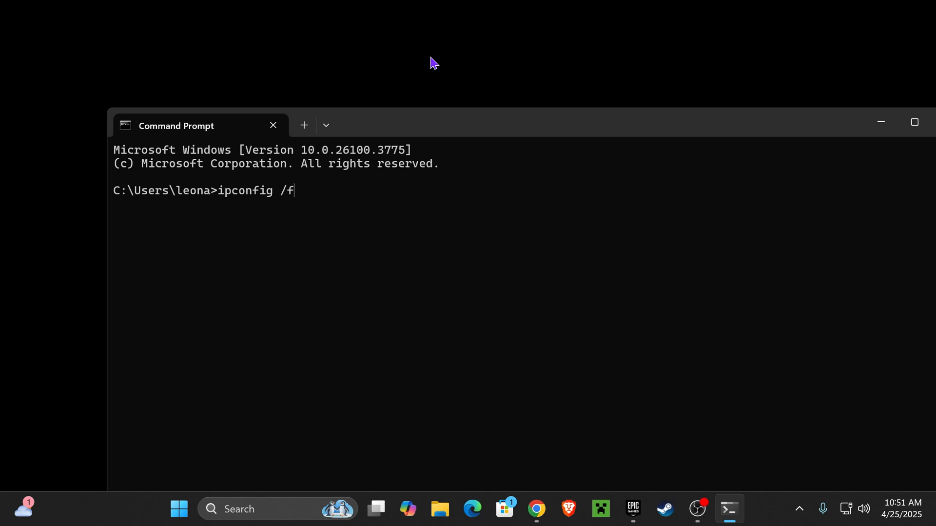
text(lushdns)
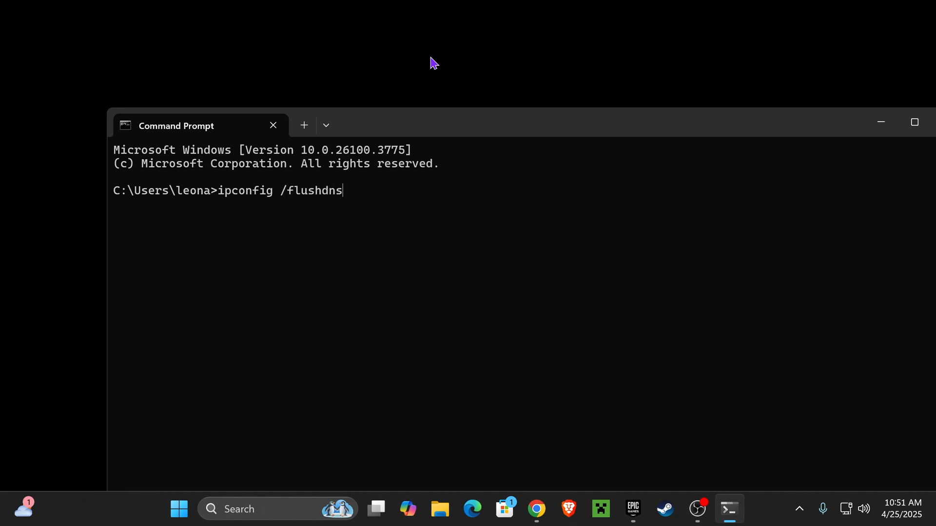
mouse_move(286, 201)
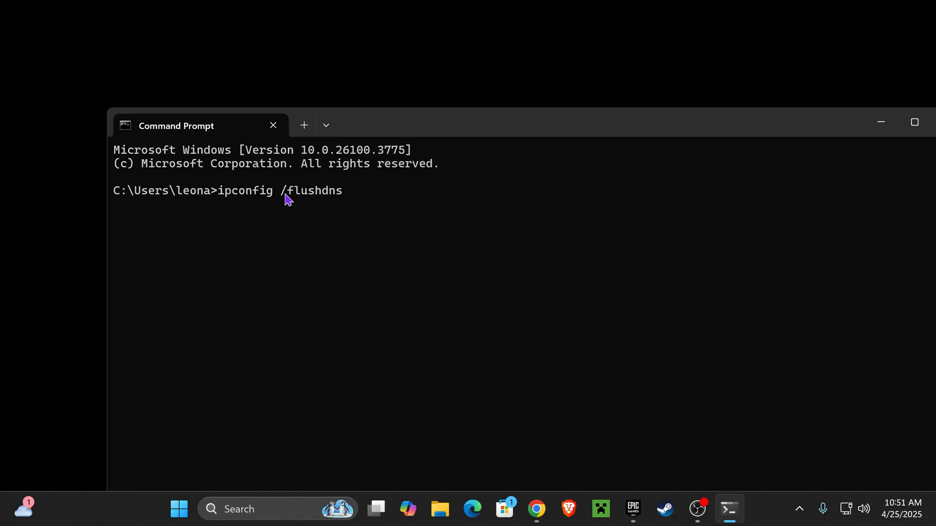